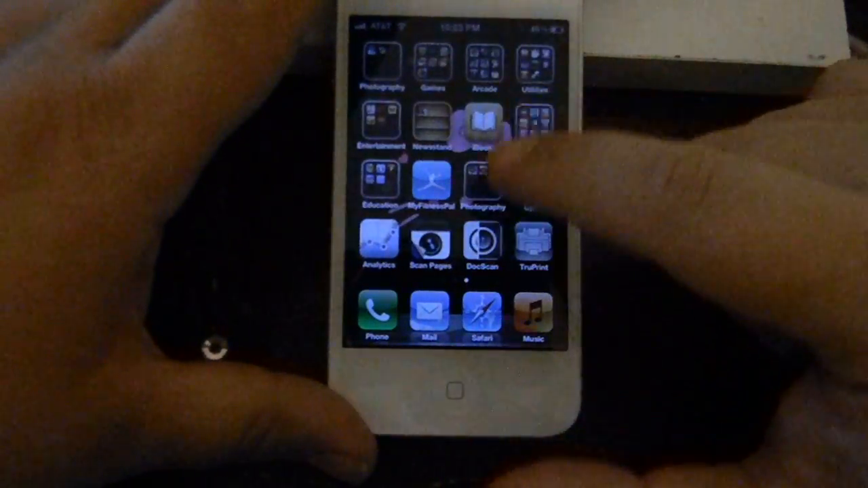
Step: Pull down Notification Center and close all running apps from the WeeKillBackground widget
left_click(483, 244)
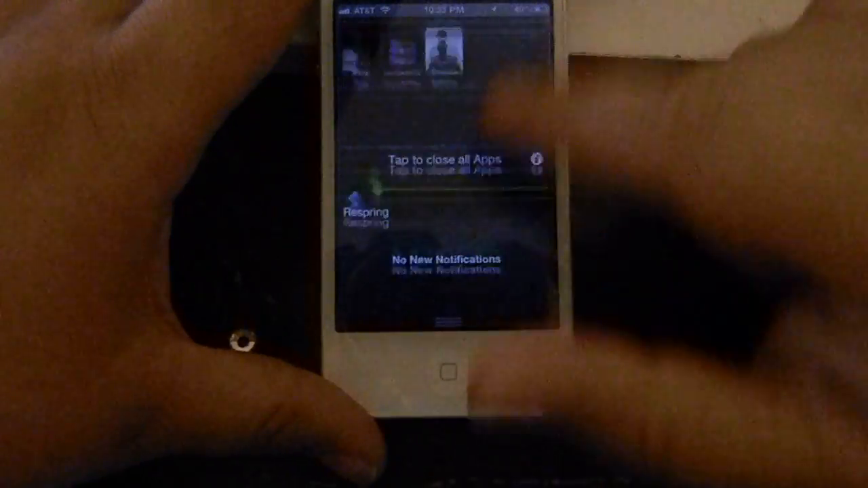
left_click(448, 373)
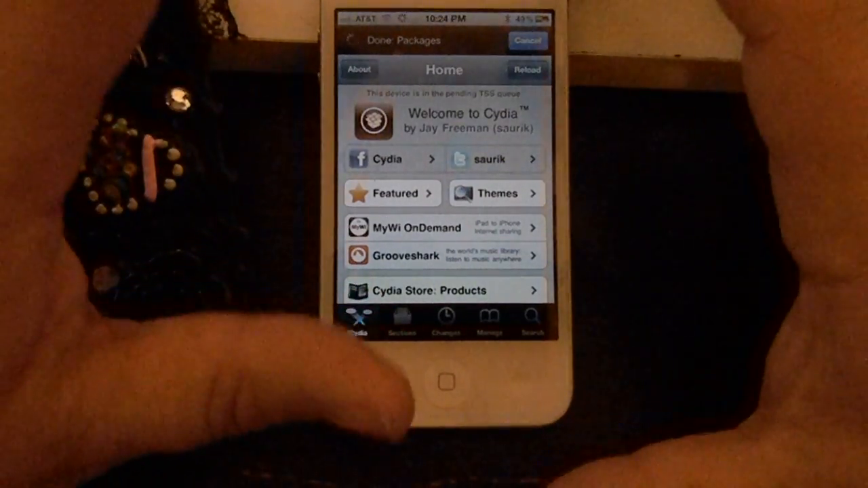
Step: Search Cydia for 'Week', view WeeKillBackground 1.0-1 and its Modify options (Reinstall/Remove)
left_click(528, 70)
type("Weeki")
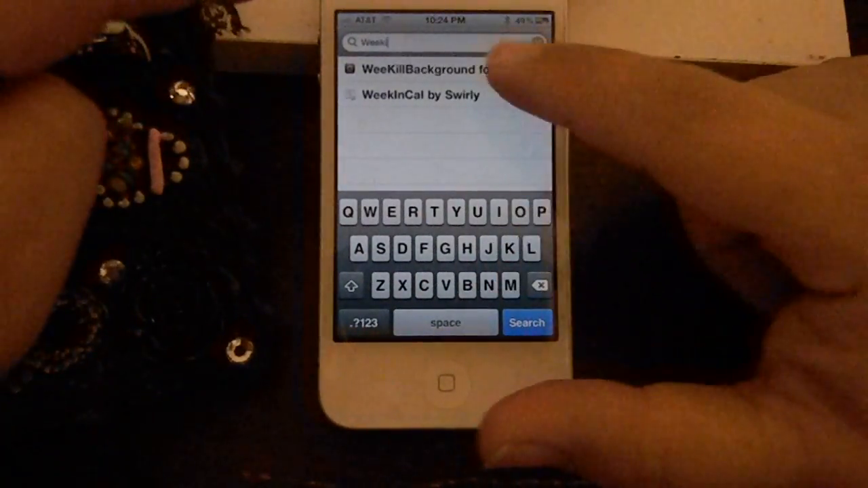
left_click(421, 69)
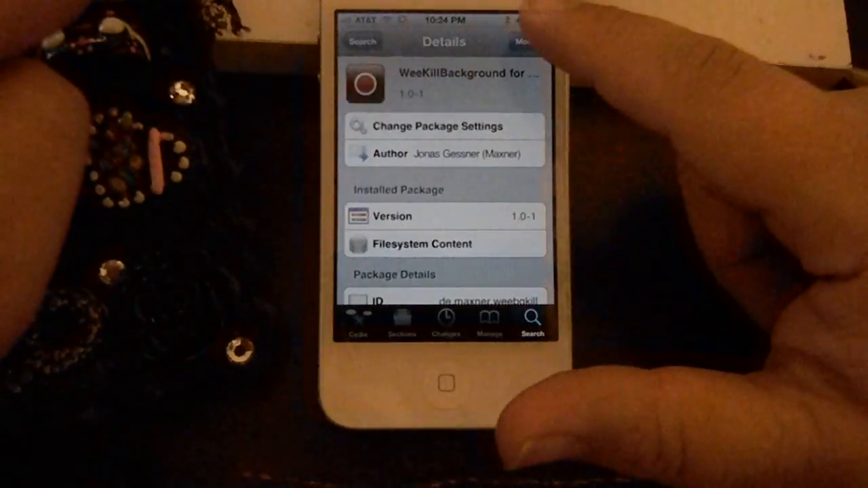
left_click(523, 41)
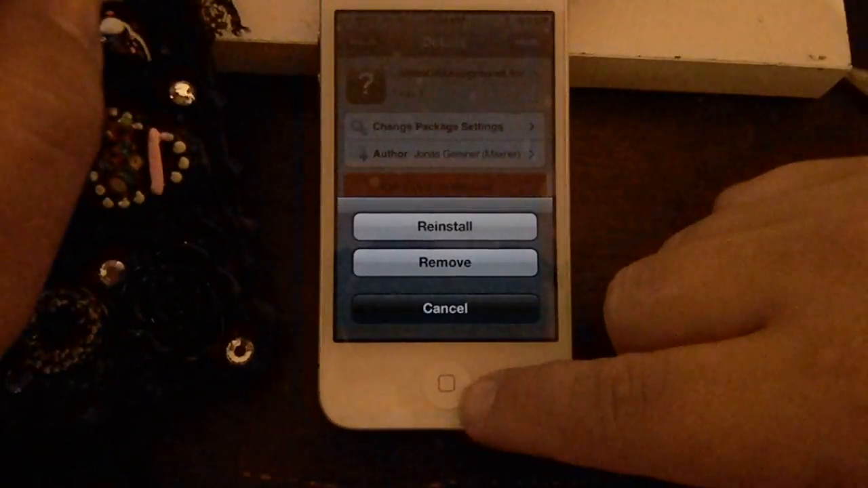
left_click(445, 309)
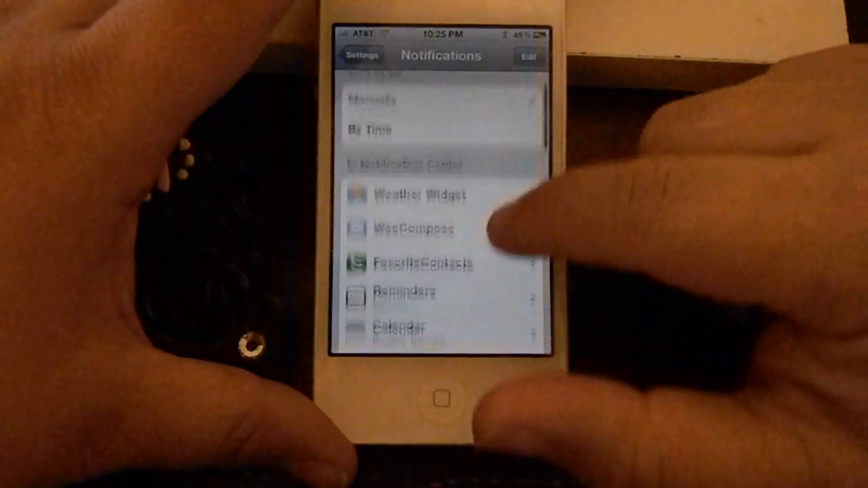
Step: Go to Settings > Notifications and scroll the In Notification Center list down to WeeBackgroundKill
scroll("down", 3)
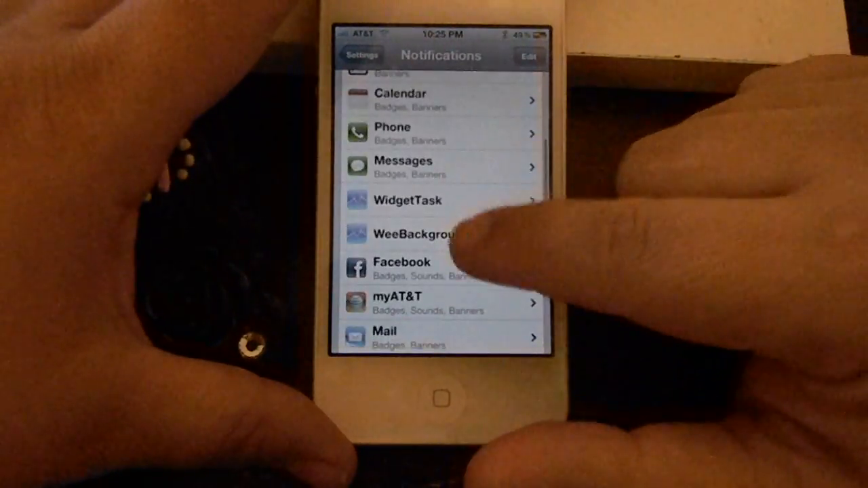
left_click(420, 235)
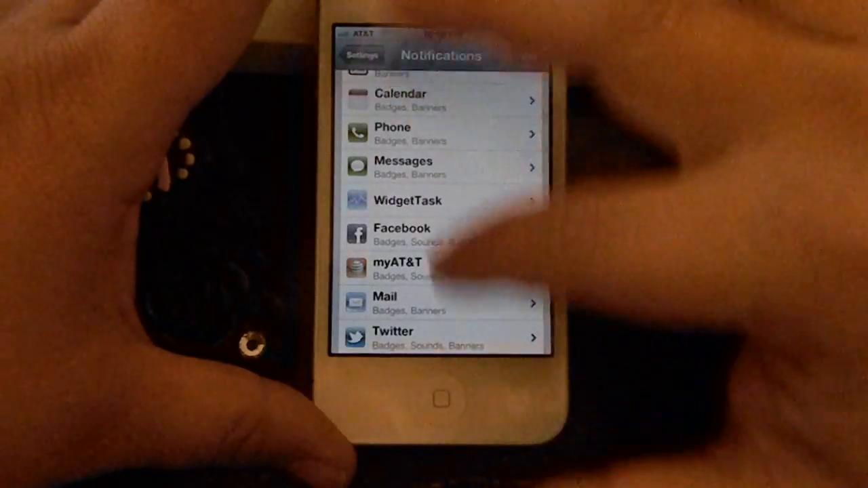
scroll("down", 3)
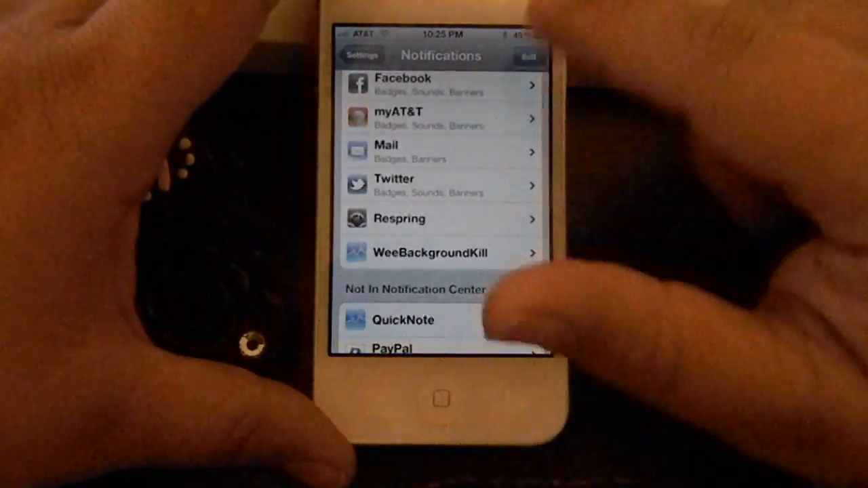
scroll("down", 3)
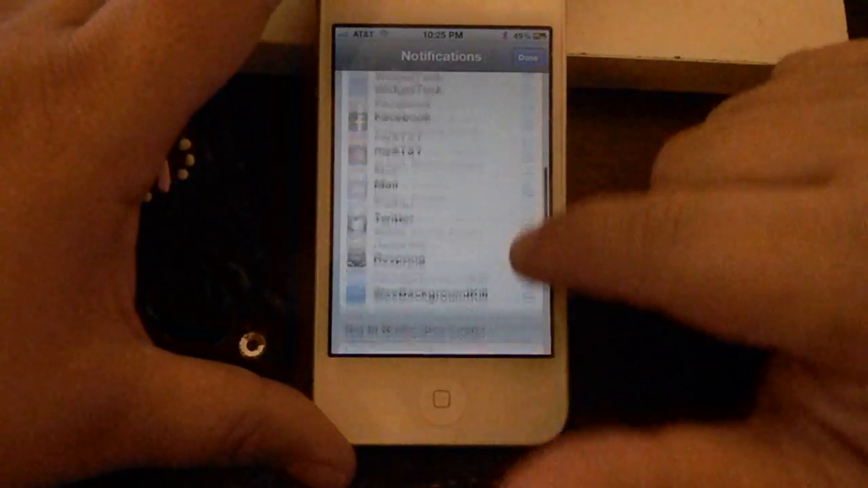
Step: Drag WeeBackgroundKill up between Phone and Messages and finish reordering with Done
scroll("down", 3)
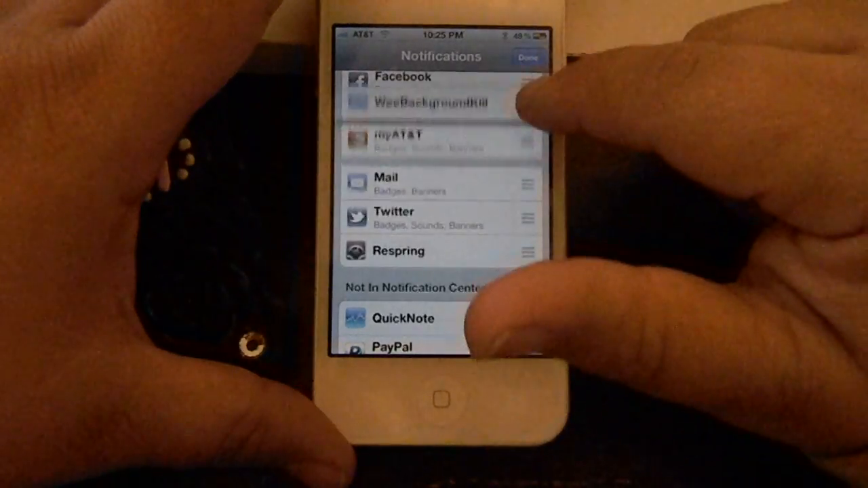
scroll("down", 3)
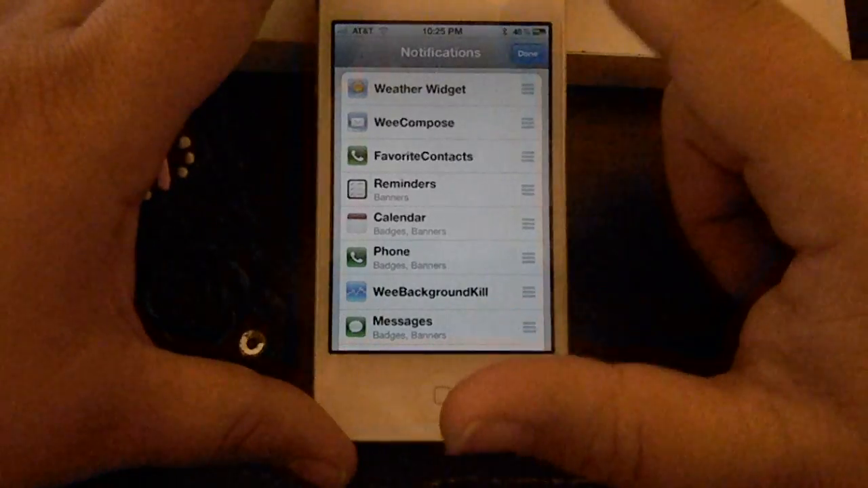
left_click(529, 53)
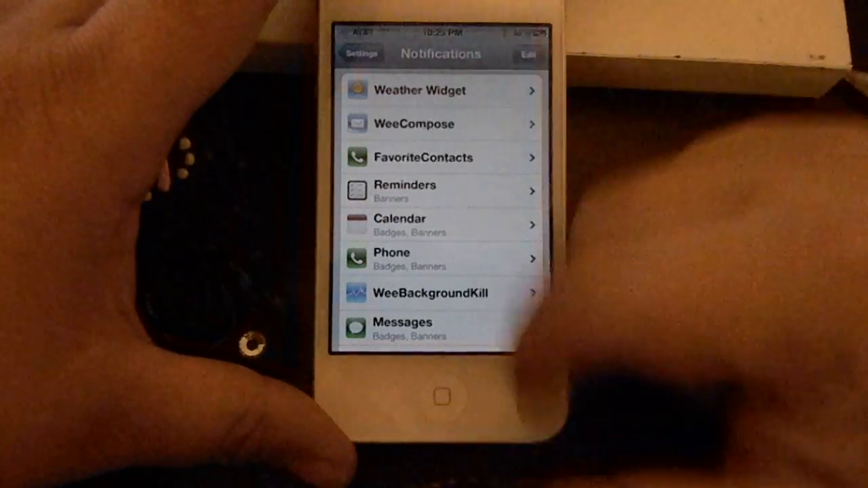